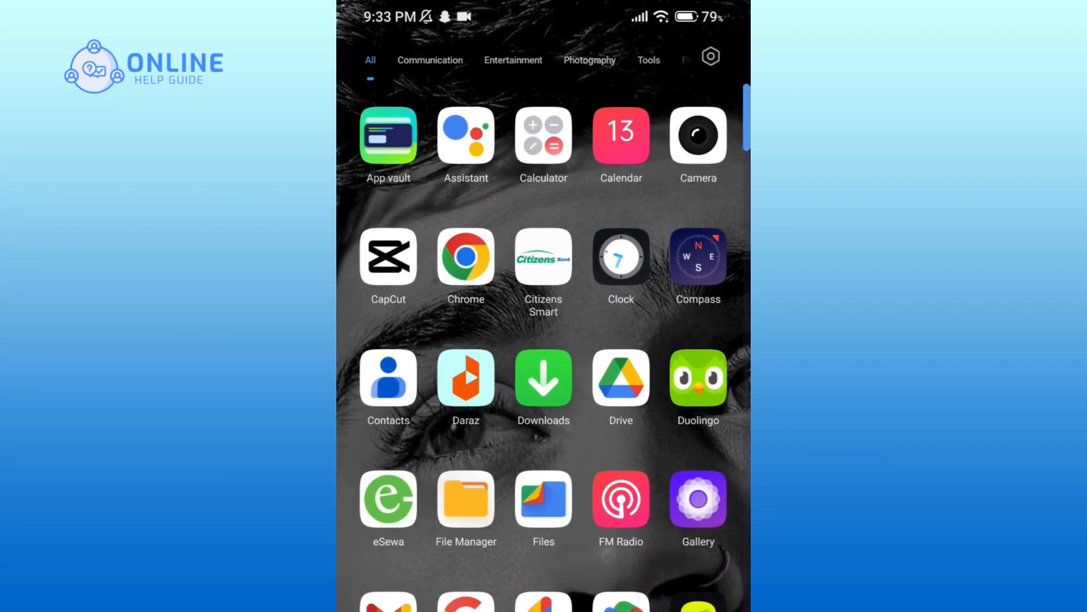
# Scroll the app drawer to reach and launch the Settings app.
pyautogui.scroll(-3)
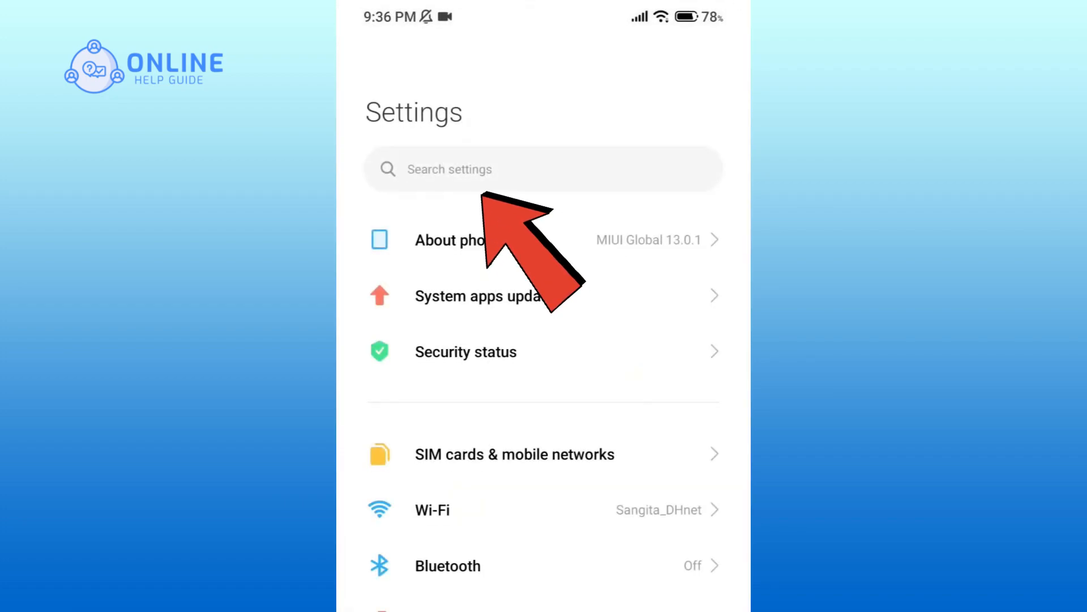
# Search settings for "apps settings", go to Apps, and reach the Manage apps list.
pyautogui.click(542, 169)
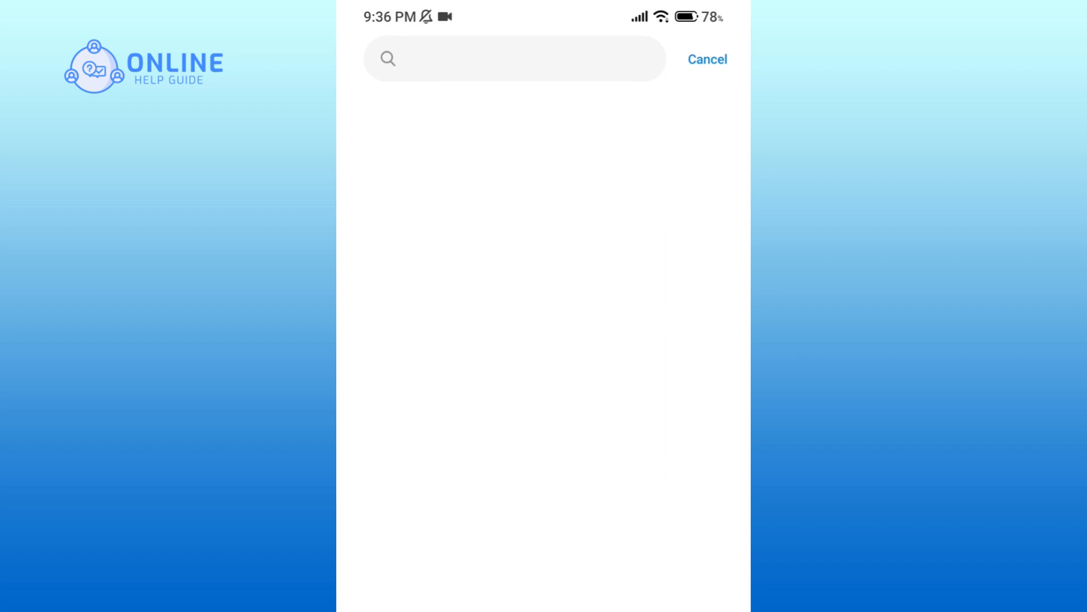
pyautogui.write('apps settings')
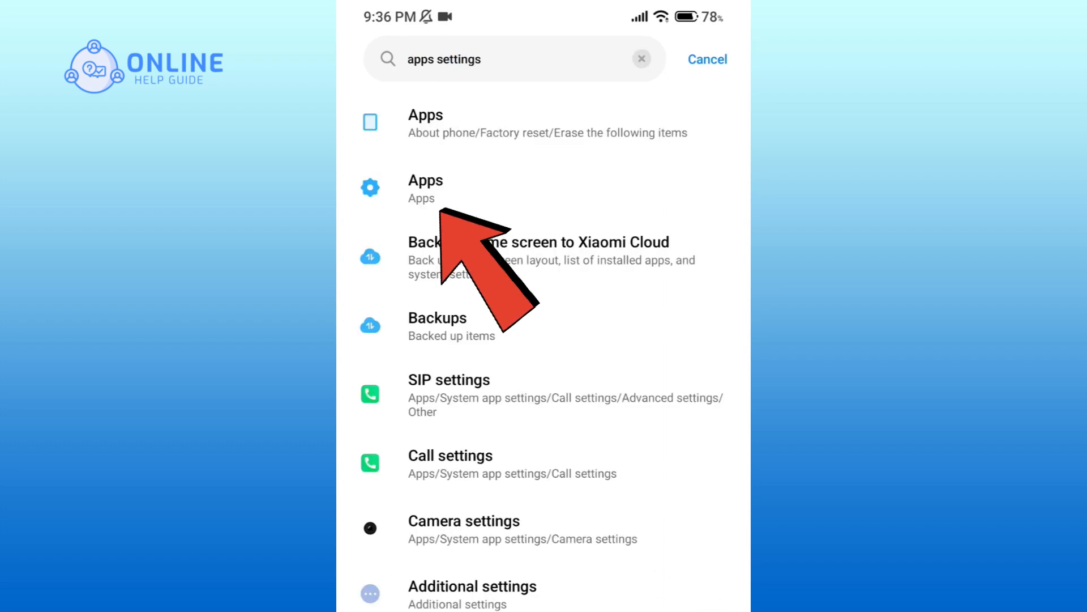
pyautogui.click(425, 188)
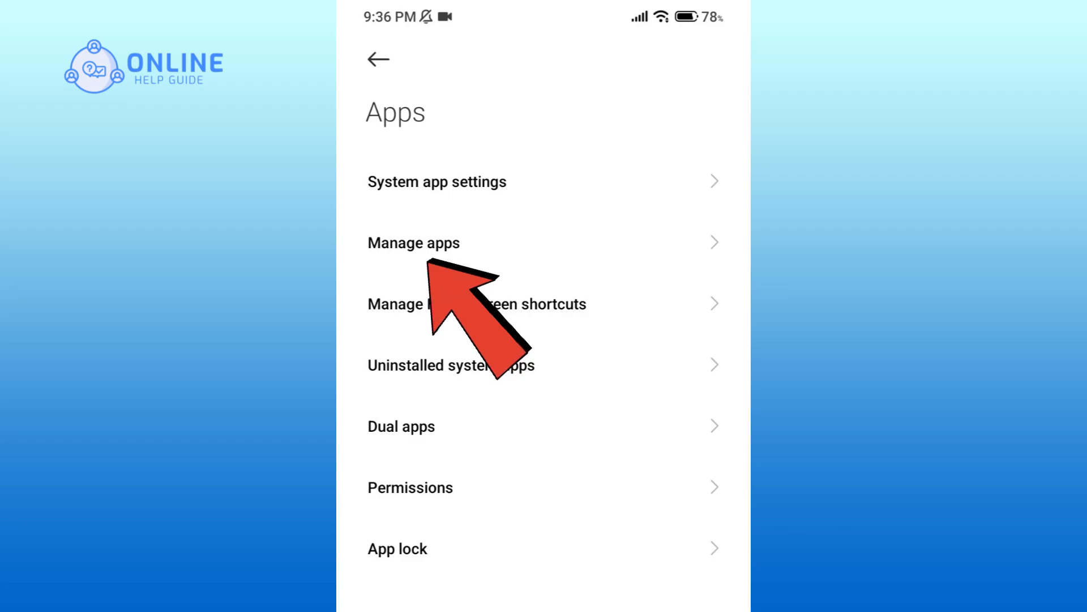
pyautogui.click(414, 242)
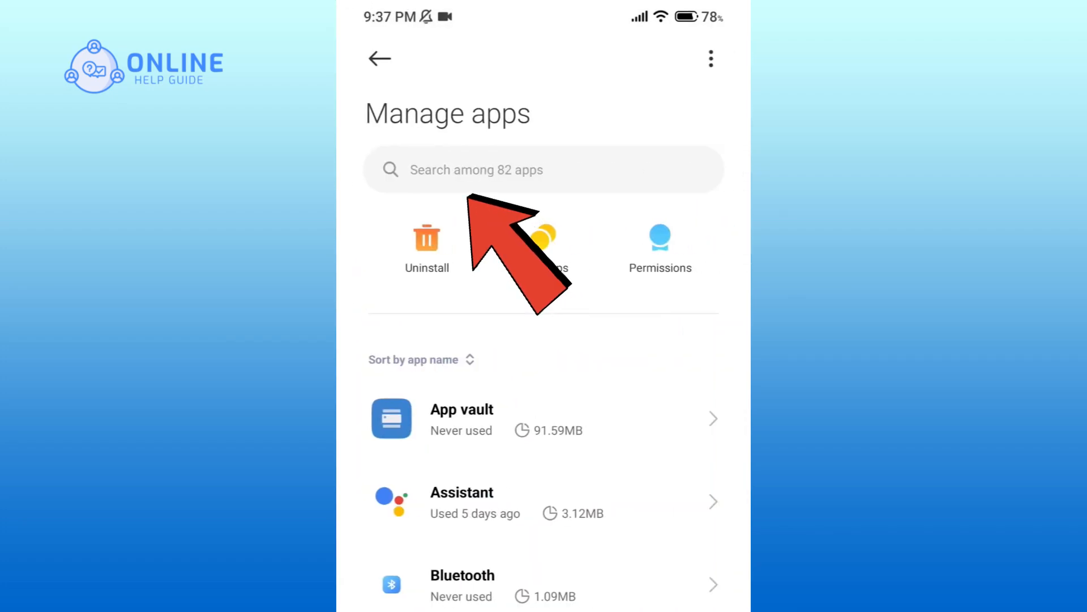
# Filter the app list with "th" to reach Threads and its Storage page.
pyautogui.write('th')
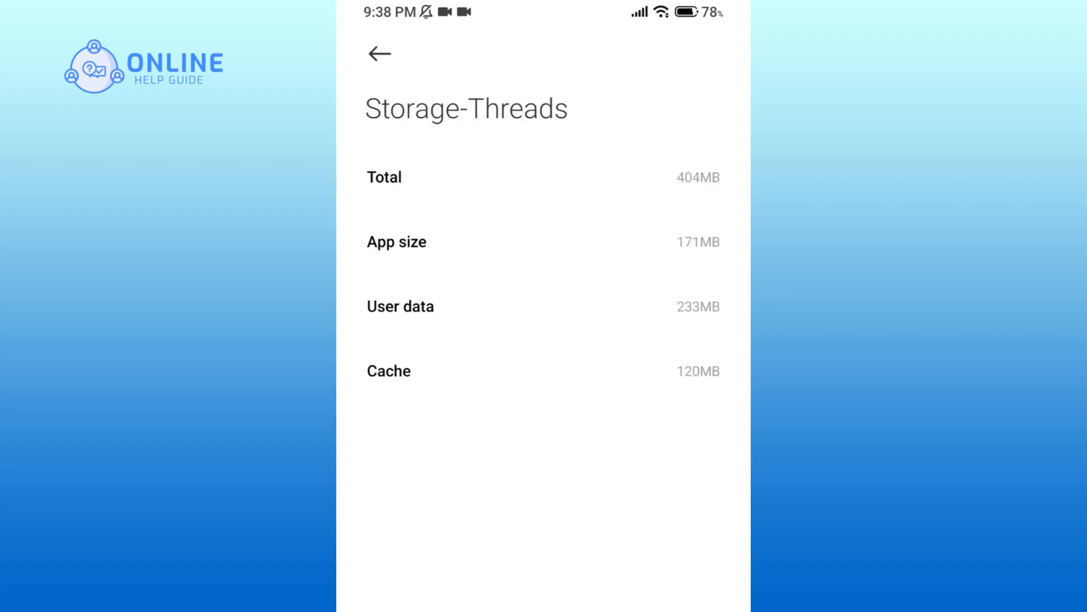
# Clear only Threads' cache via Clear data and confirm, bringing cache to 0B.
pyautogui.scroll(-3)
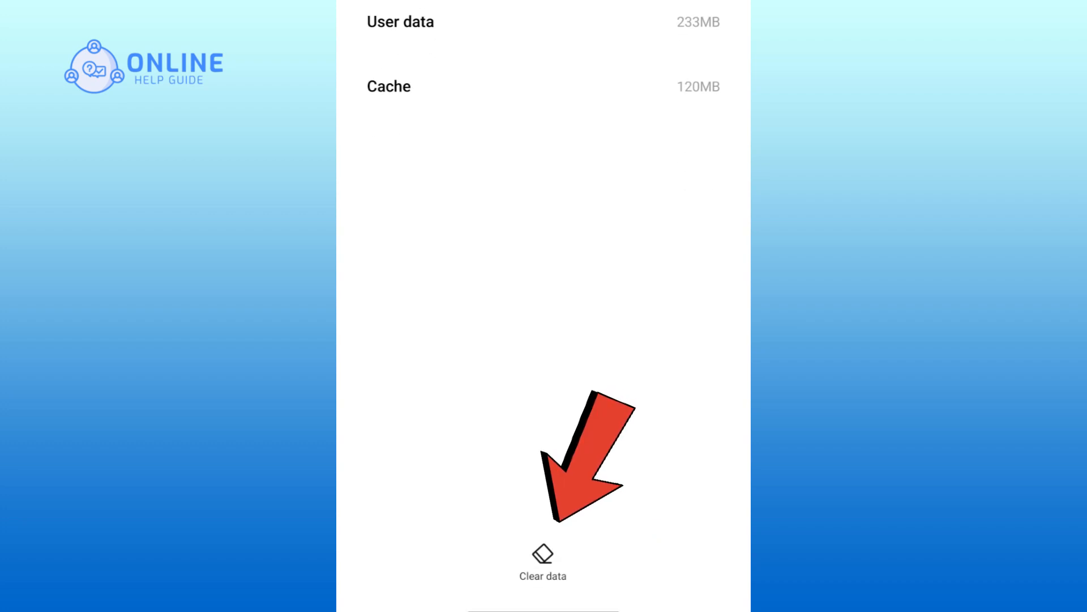
pyautogui.click(543, 558)
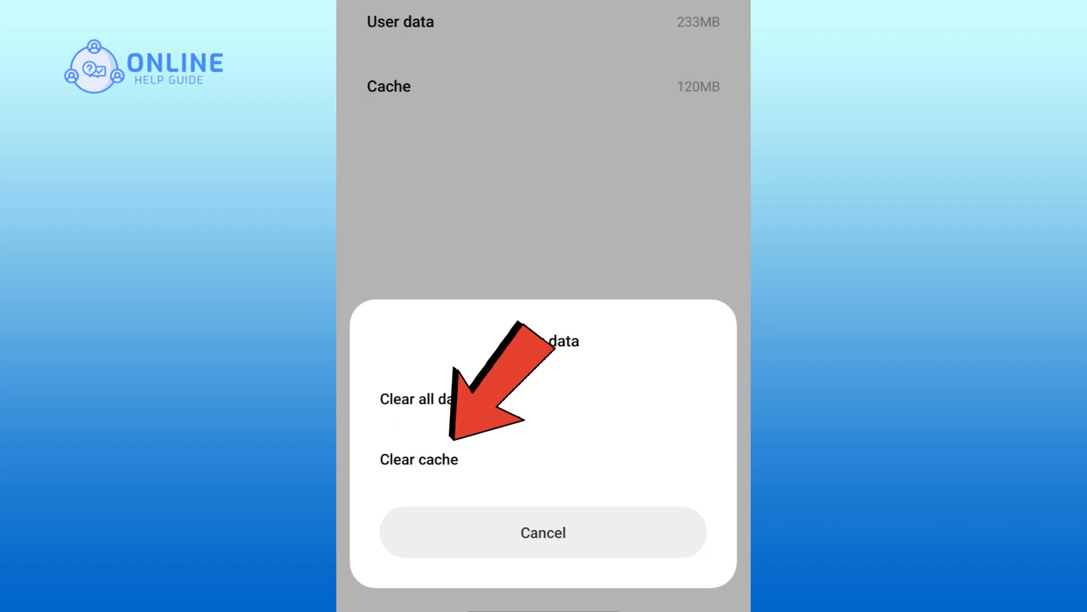
pyautogui.click(418, 458)
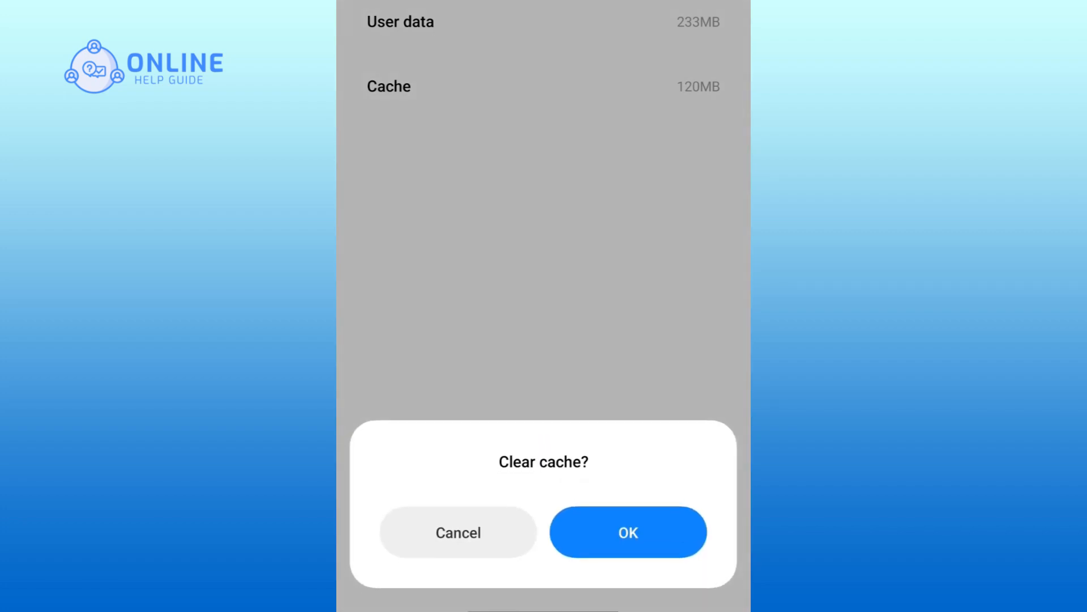
pyautogui.click(628, 533)
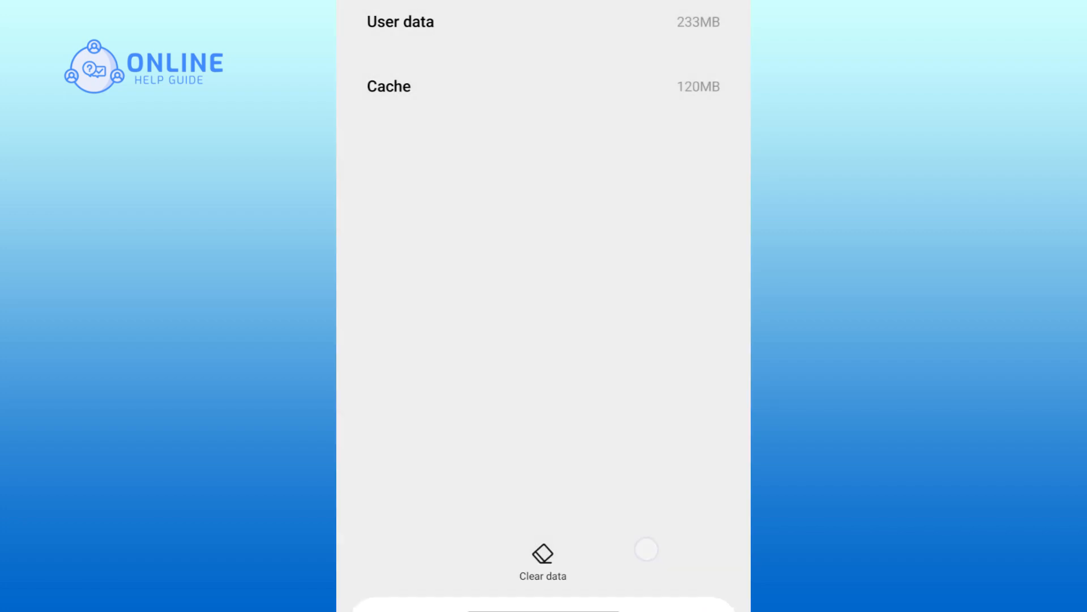
pyautogui.click(542, 553)
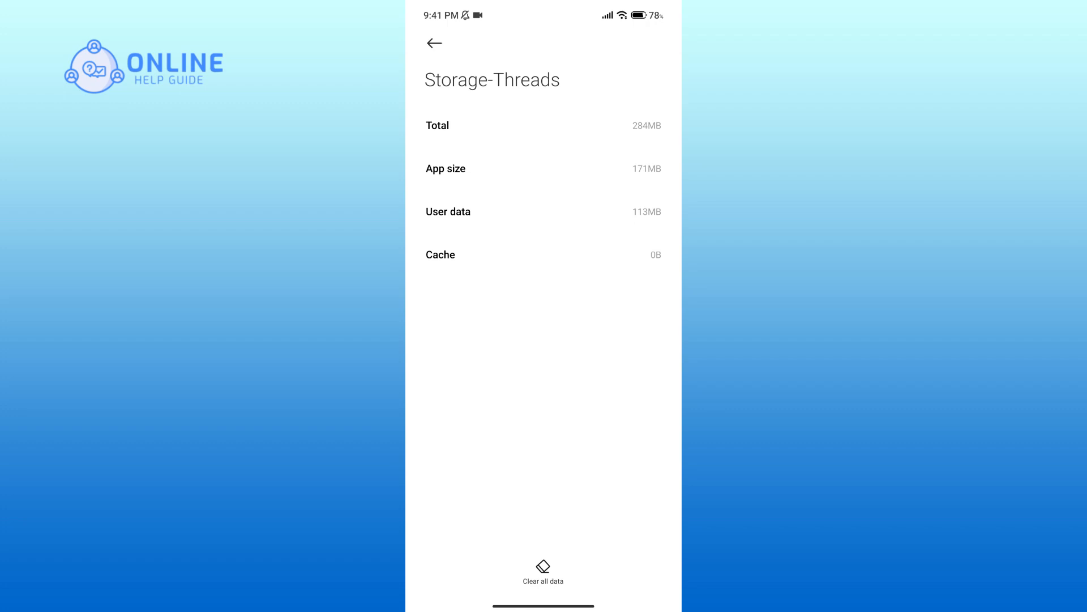
# Leave the Threads storage page and return to the app drawer.
pyautogui.click(434, 43)
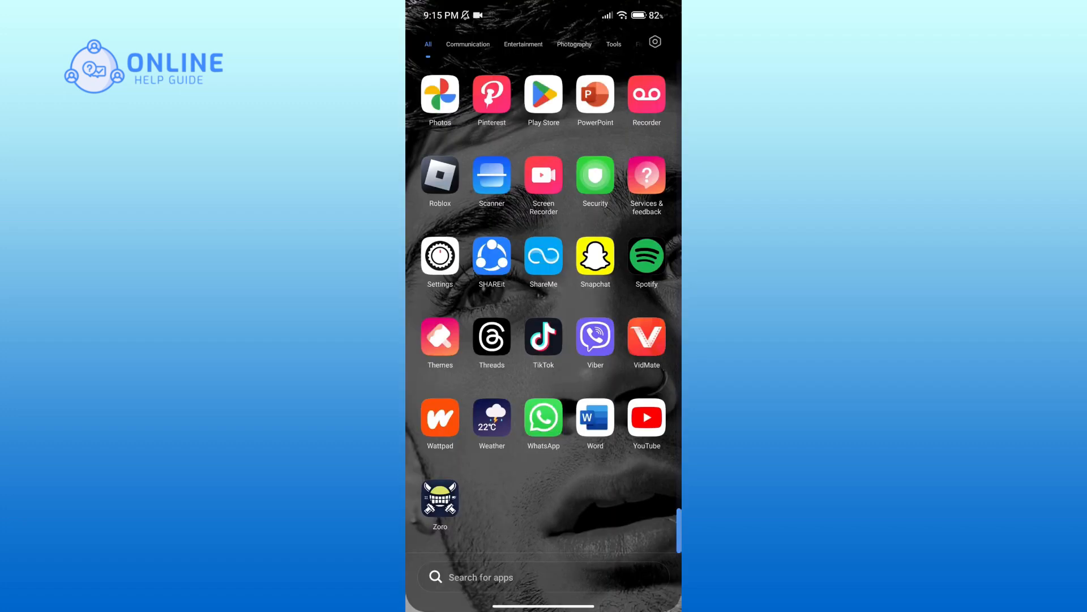